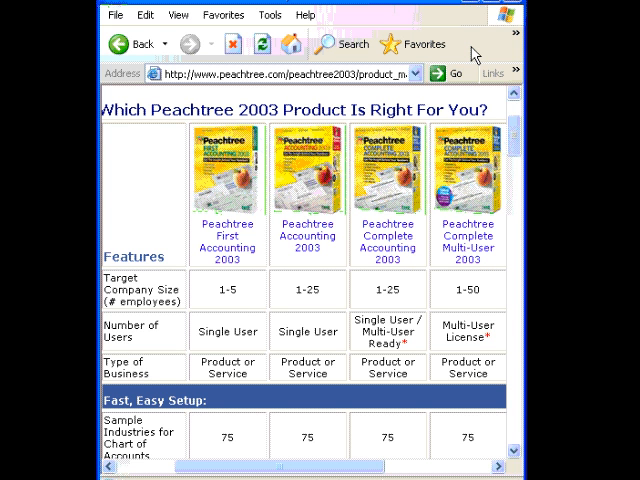
pyautogui.moveTo(452, 185)
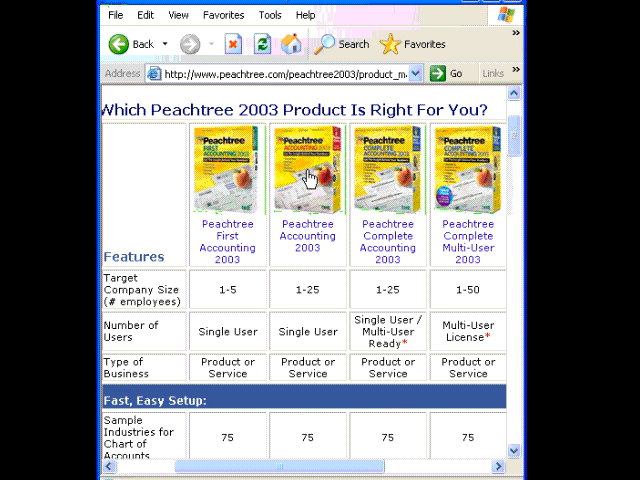
pyautogui.moveTo(385, 195)
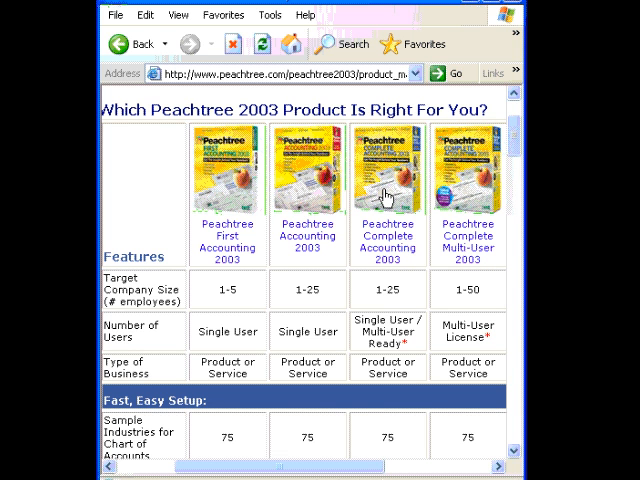
pyautogui.moveTo(503, 203)
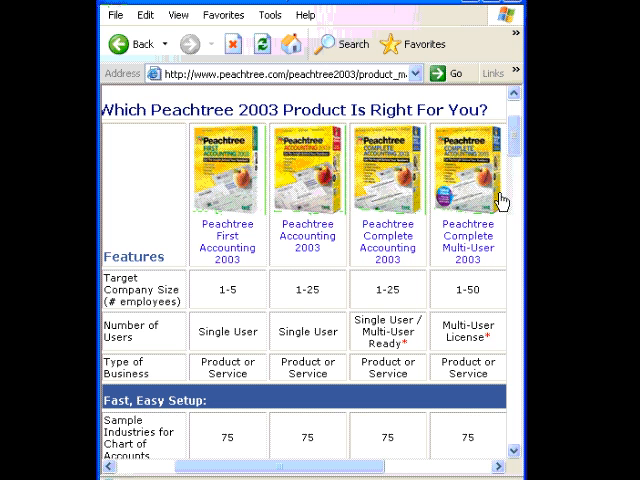
pyautogui.moveTo(480, 195)
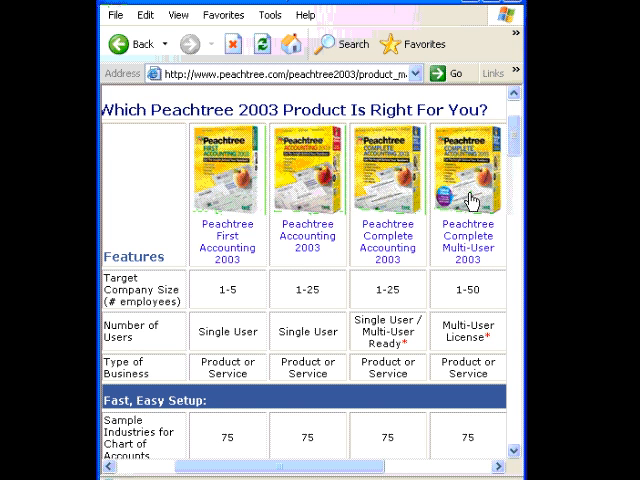
pyautogui.moveTo(150, 280)
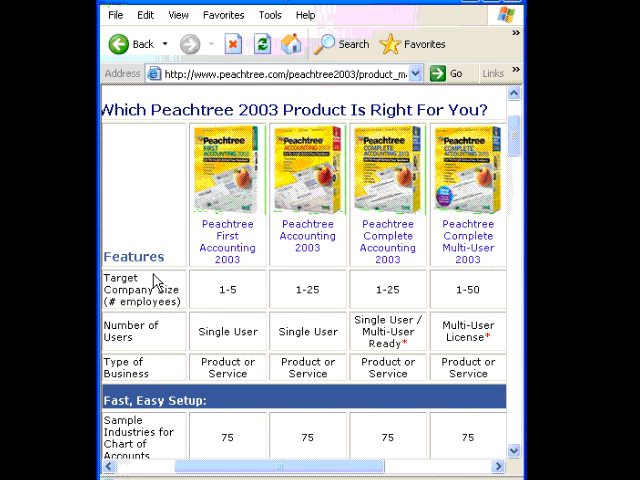
pyautogui.moveTo(228, 307)
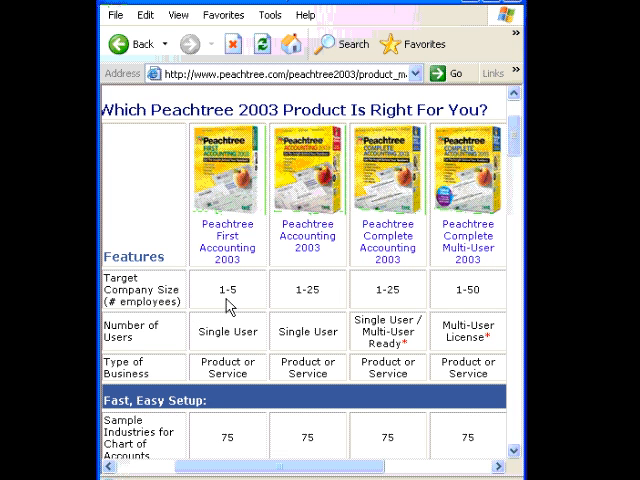
pyautogui.moveTo(460, 306)
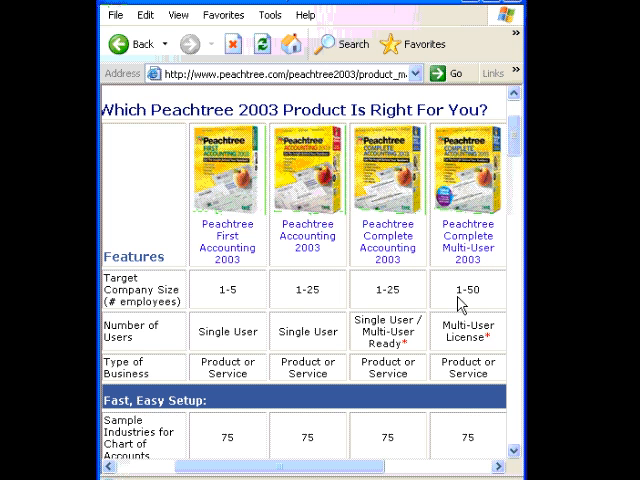
pyautogui.moveTo(216, 347)
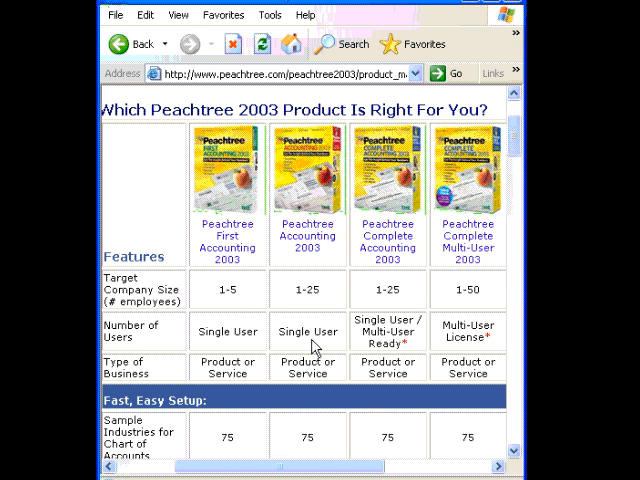
pyautogui.moveTo(424, 347)
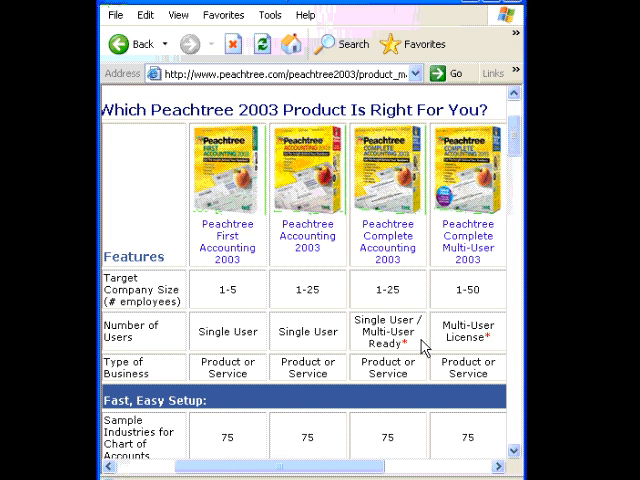
pyautogui.moveTo(422, 346)
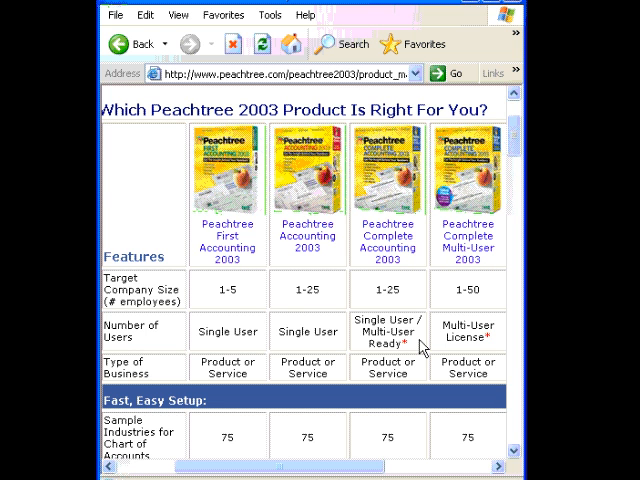
pyautogui.scroll(-3)
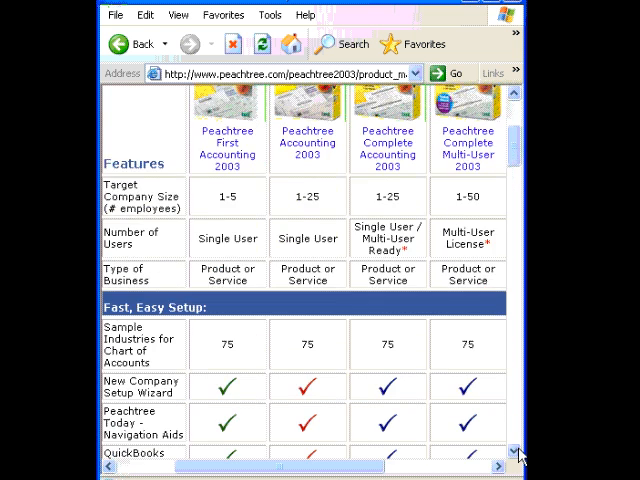
pyautogui.scroll(-3)
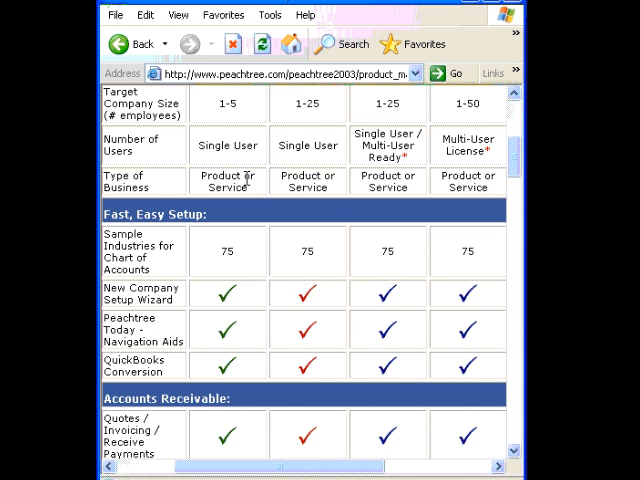
pyautogui.moveTo(258, 195)
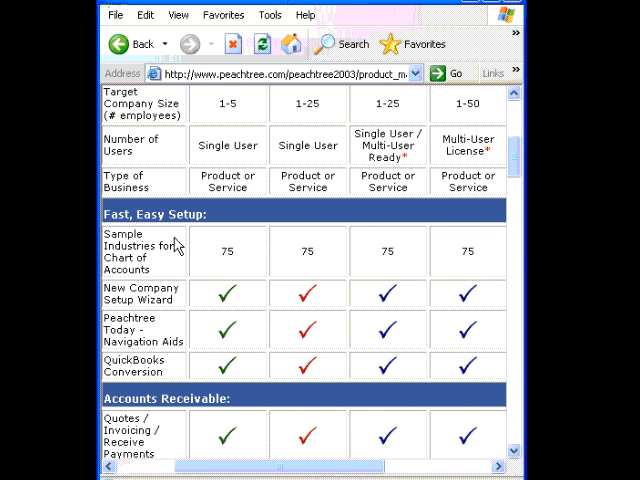
pyautogui.moveTo(180, 268)
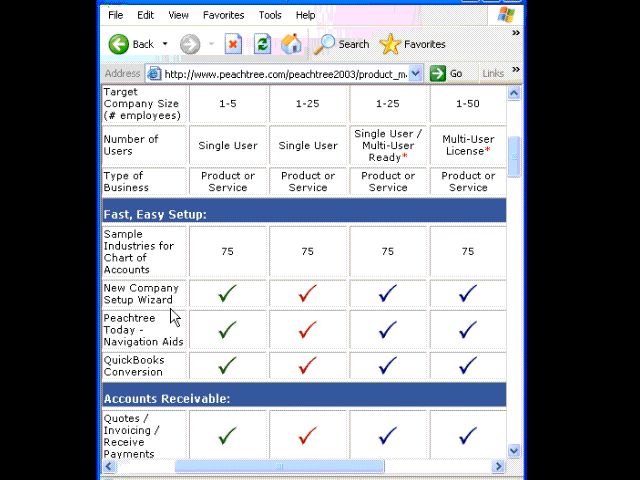
pyautogui.moveTo(176, 314)
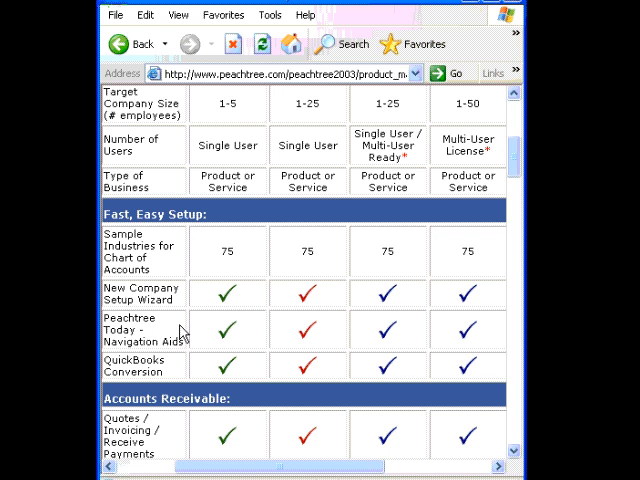
pyautogui.moveTo(168, 373)
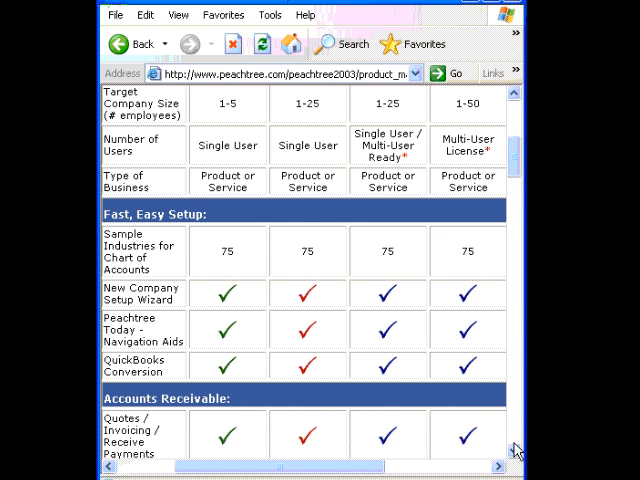
pyautogui.scroll(-3)
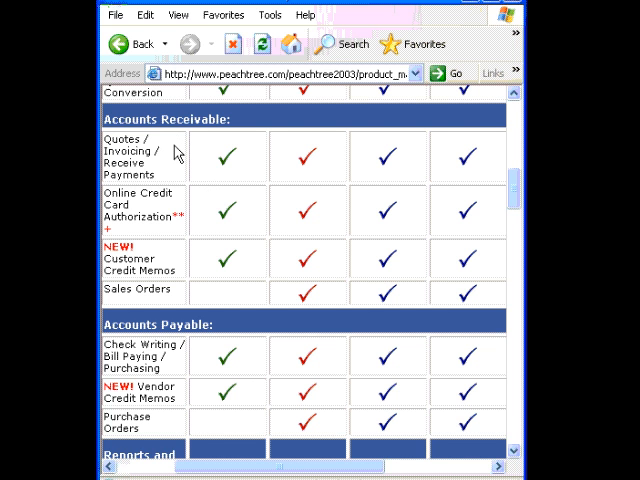
pyautogui.moveTo(131, 303)
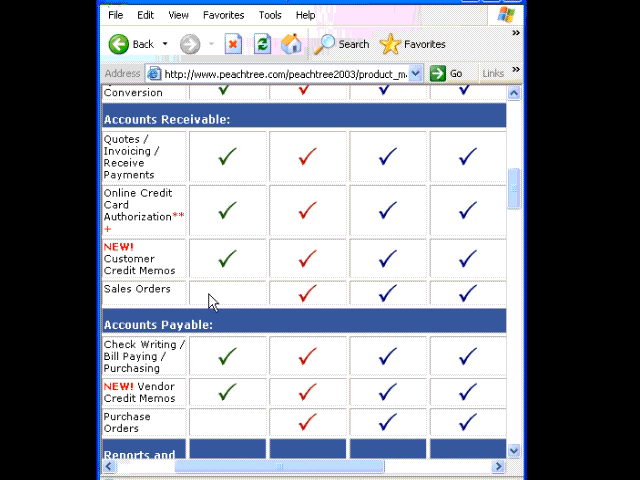
pyautogui.moveTo(500, 456)
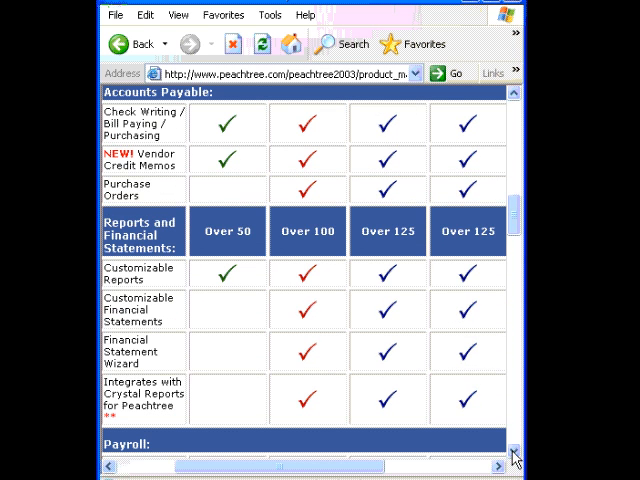
pyautogui.moveTo(172, 197)
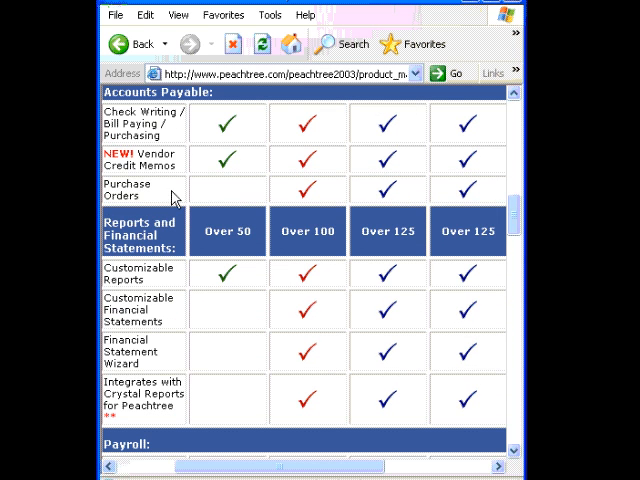
pyautogui.moveTo(172, 198)
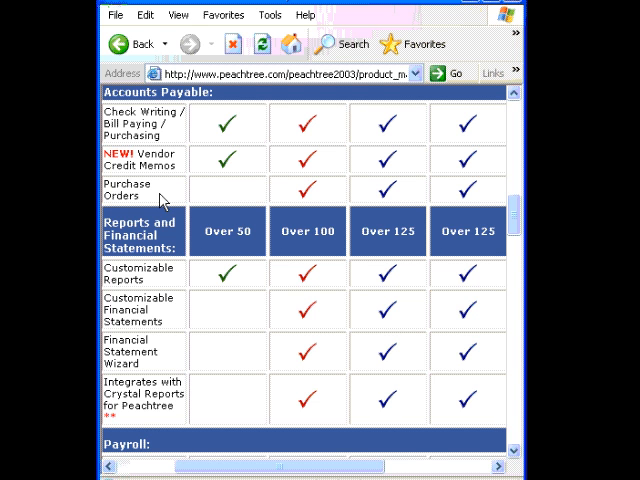
pyautogui.moveTo(248, 190)
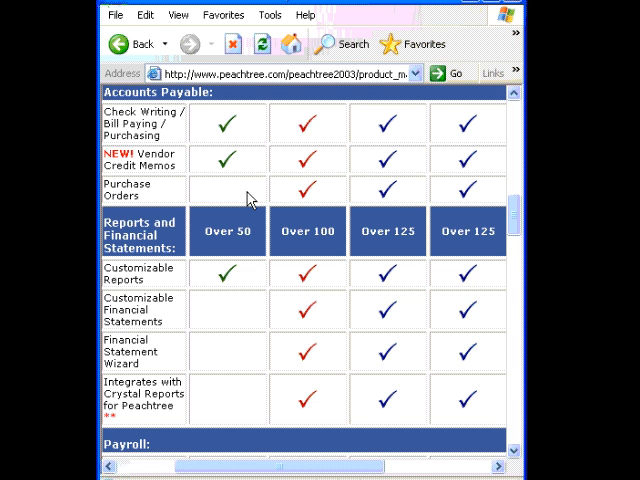
pyautogui.moveTo(244, 200)
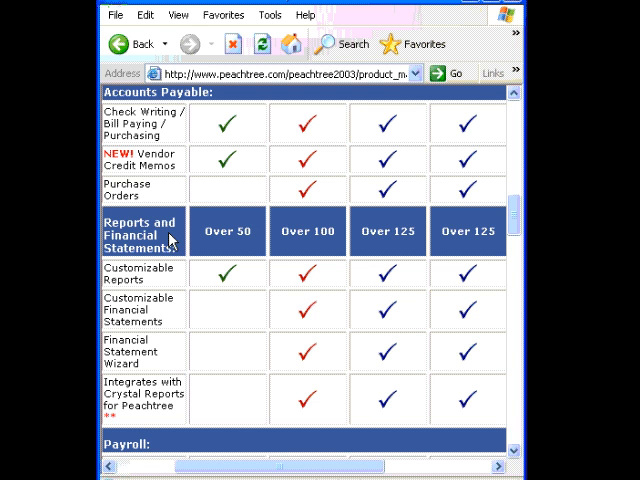
pyautogui.moveTo(156, 322)
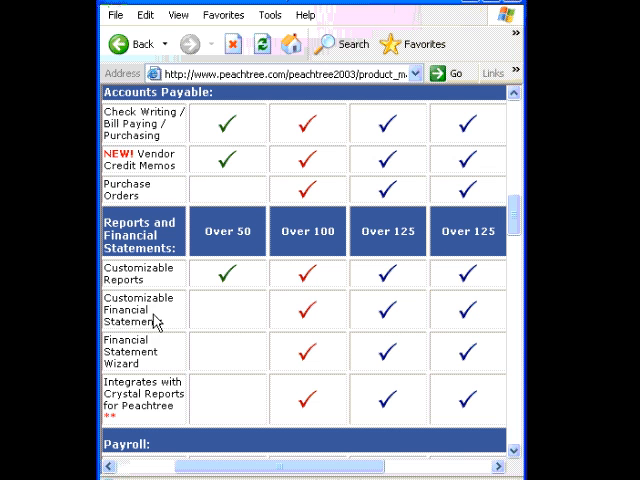
pyautogui.moveTo(161, 359)
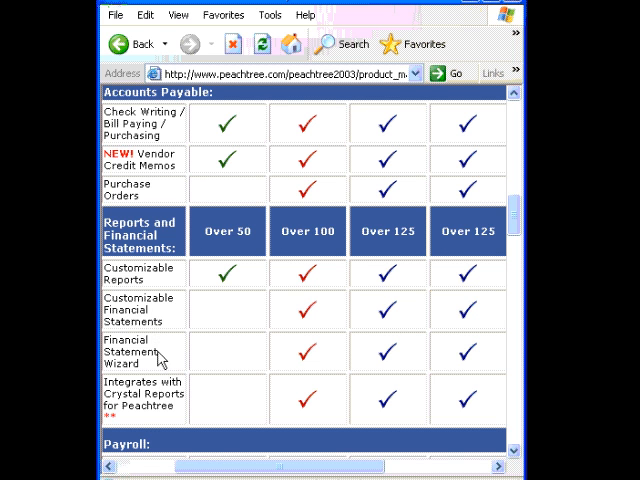
pyautogui.moveTo(150, 425)
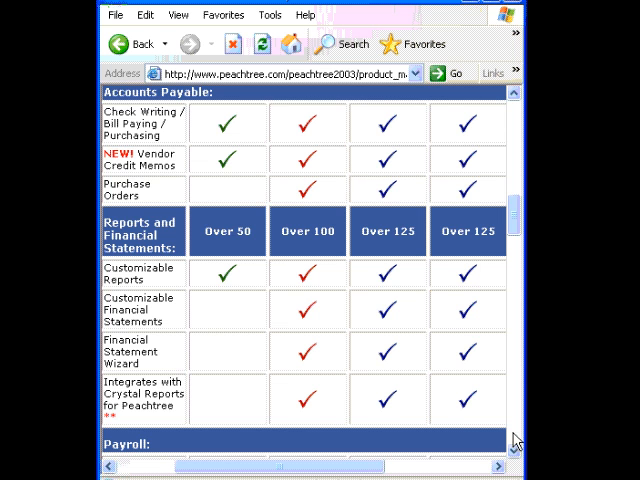
pyautogui.scroll(-3)
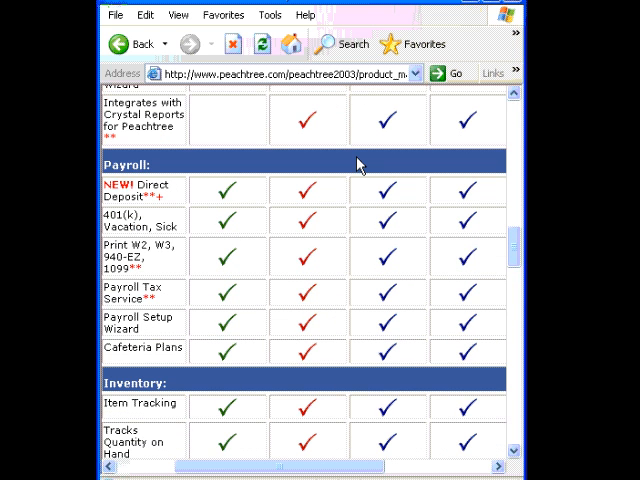
pyautogui.moveTo(430, 312)
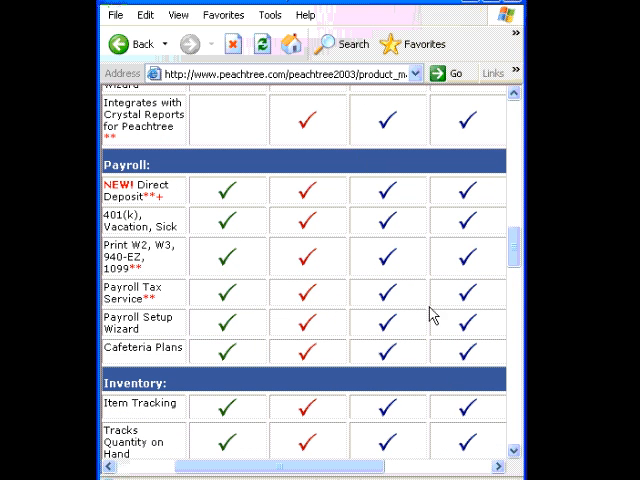
pyautogui.scroll(-3)
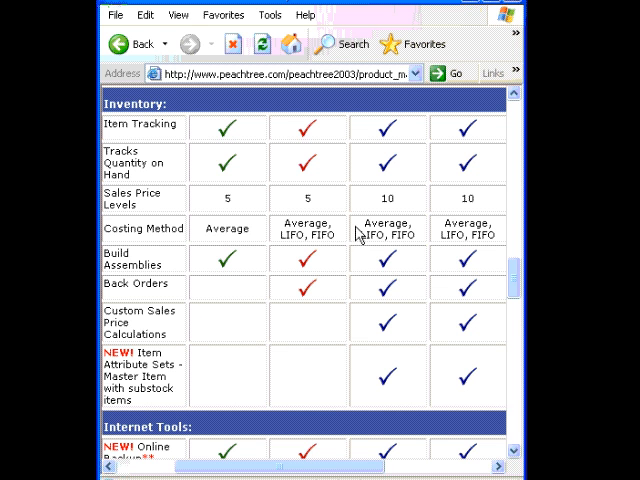
pyautogui.moveTo(258, 237)
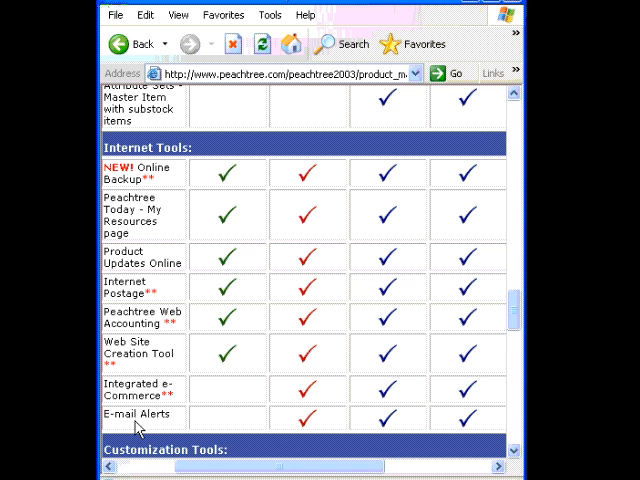
pyautogui.moveTo(485, 458)
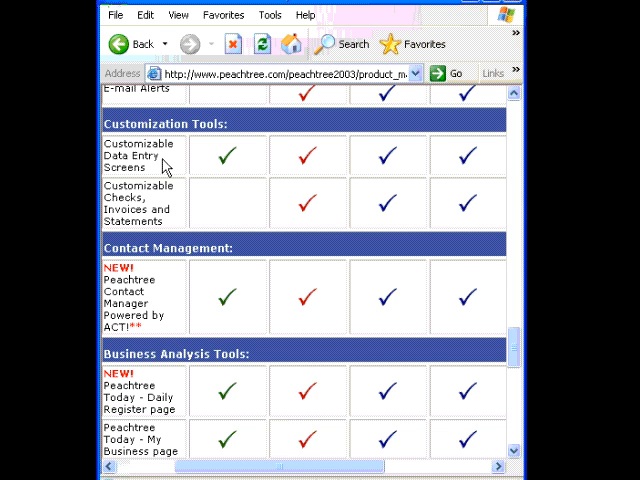
pyautogui.moveTo(152, 205)
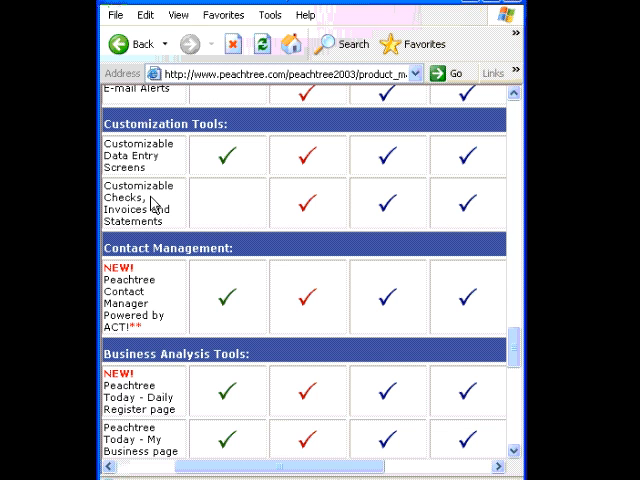
pyautogui.moveTo(168, 286)
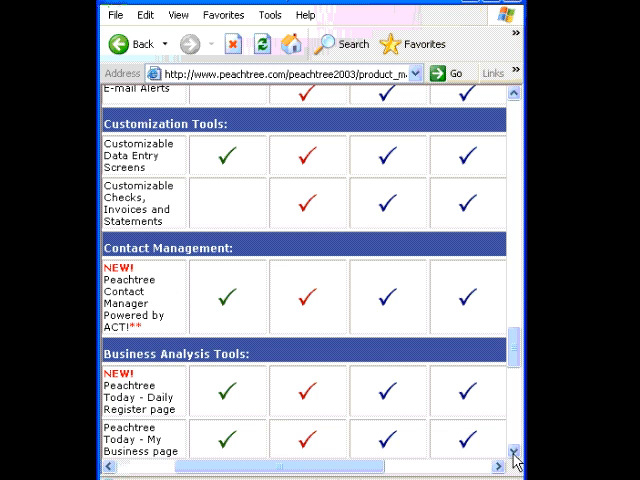
pyautogui.scroll(-3)
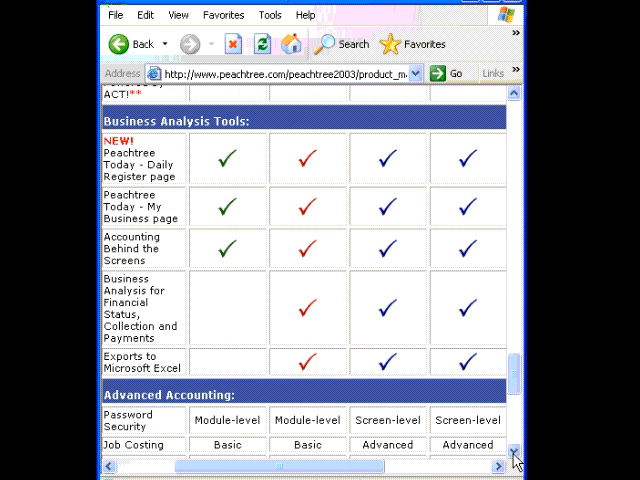
pyautogui.moveTo(133, 303)
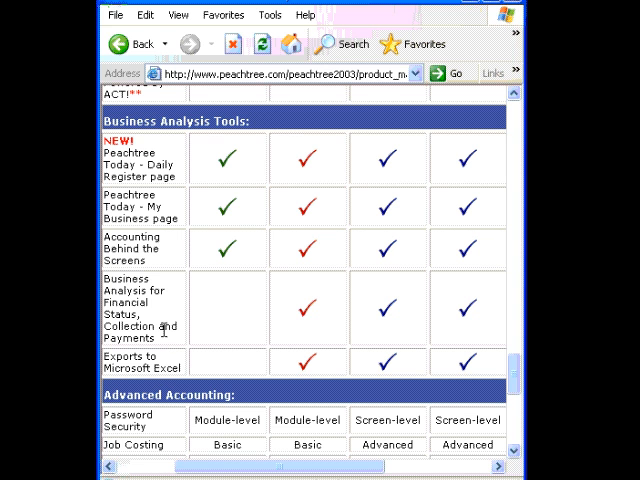
pyautogui.moveTo(168, 362)
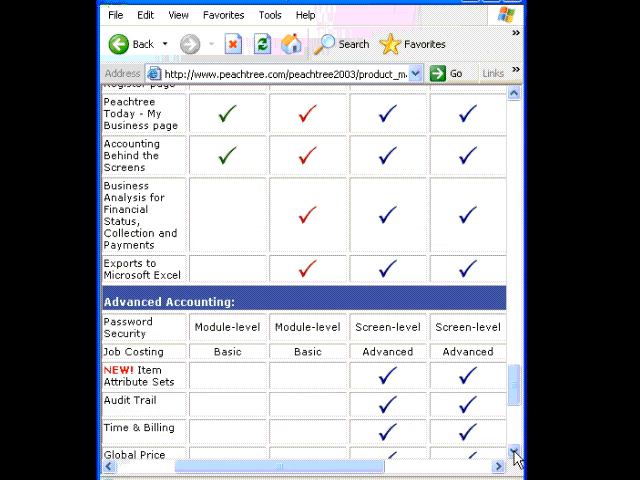
pyautogui.scroll(-3)
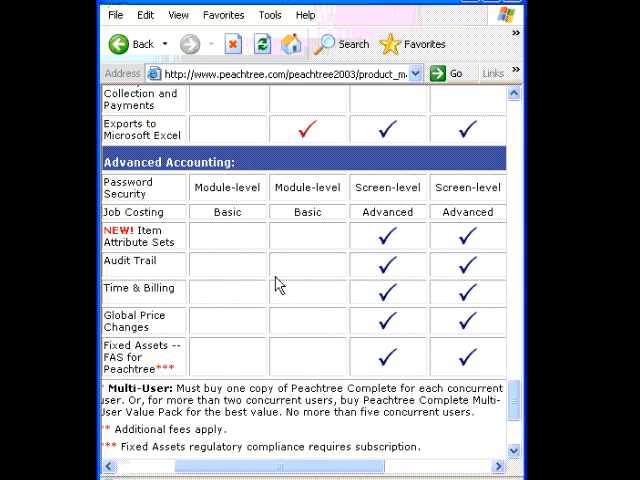